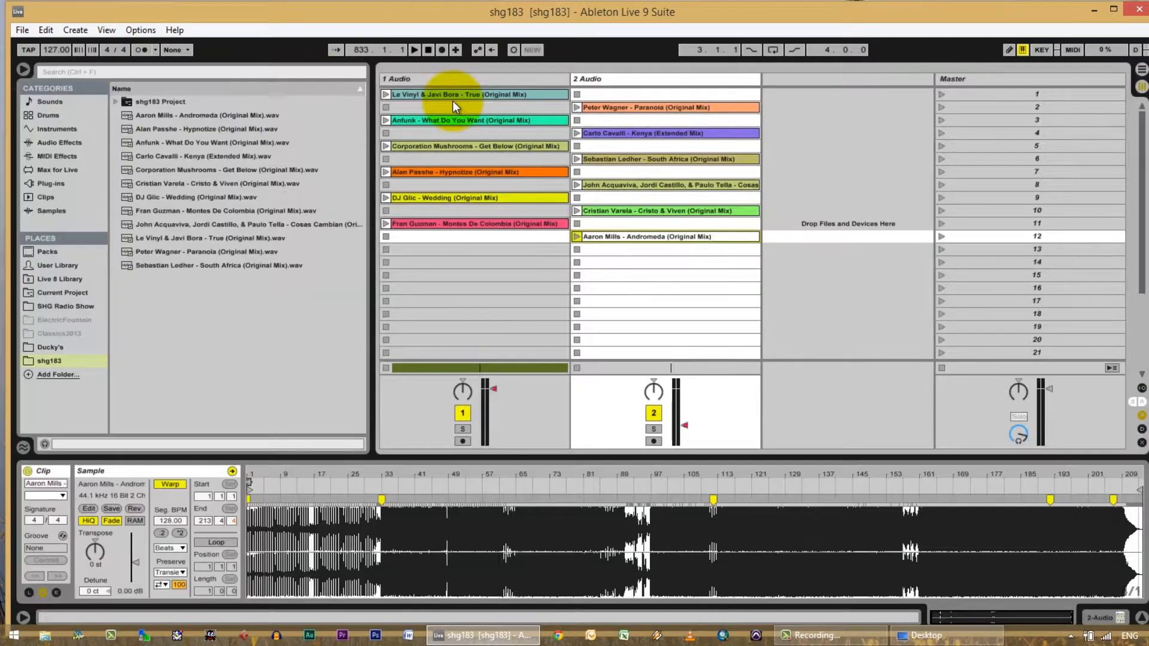
- Copy the Aaron Mills - Andromeda clip from track 2 of the session grid
click(666, 236)
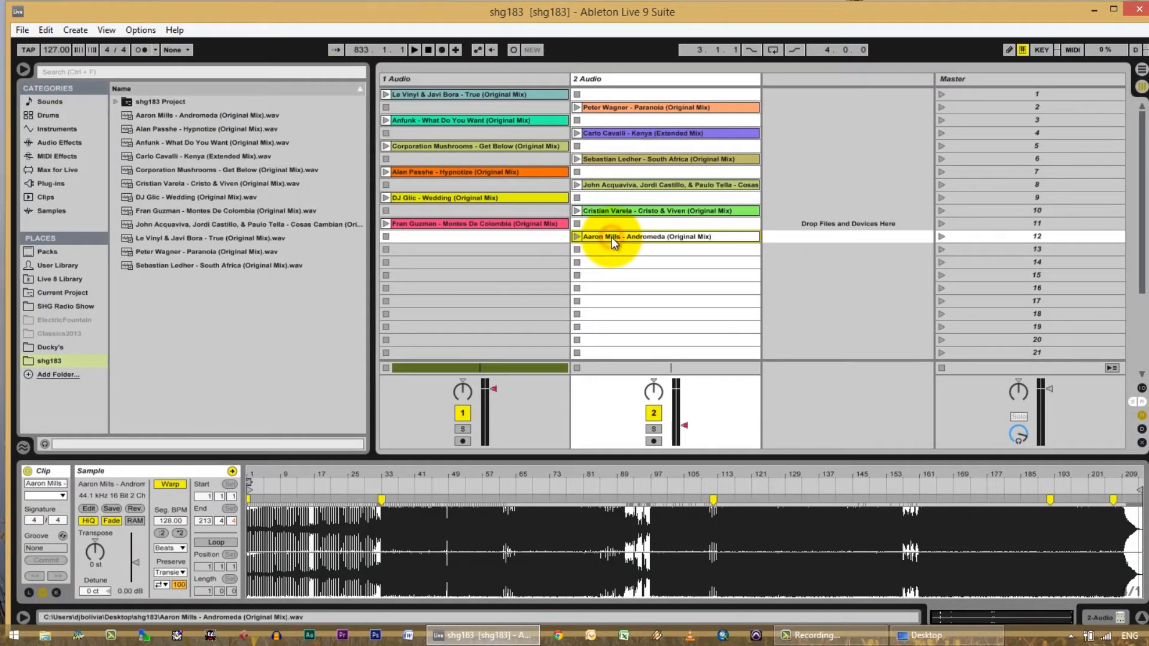
key(Tab)
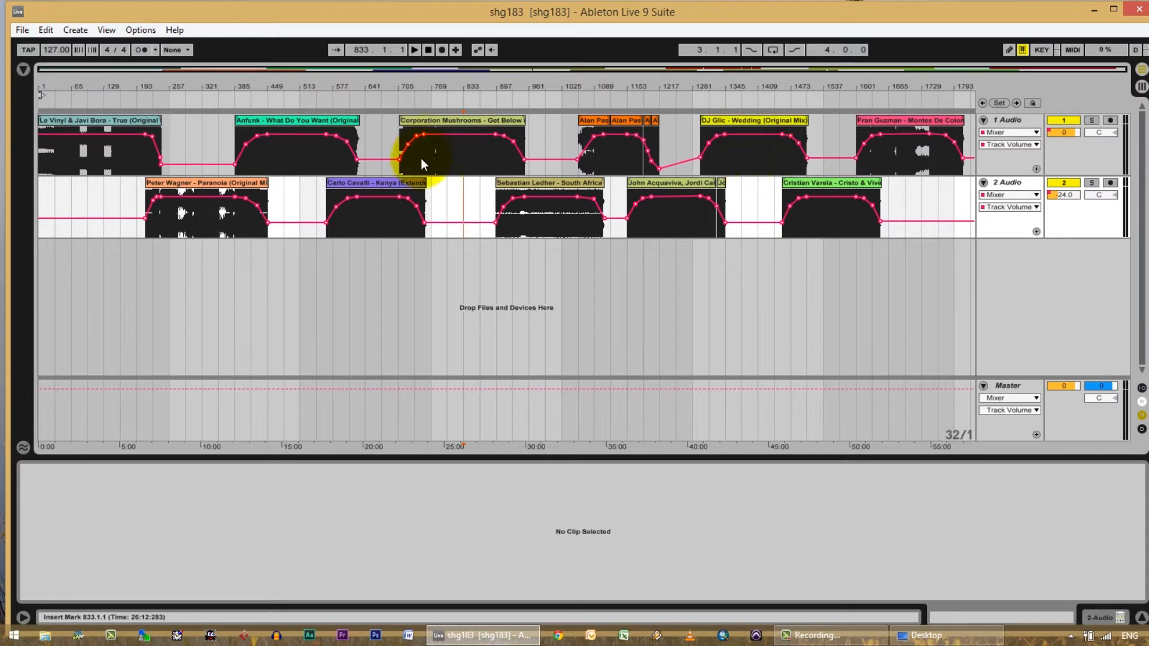
mouse_move(835, 155)
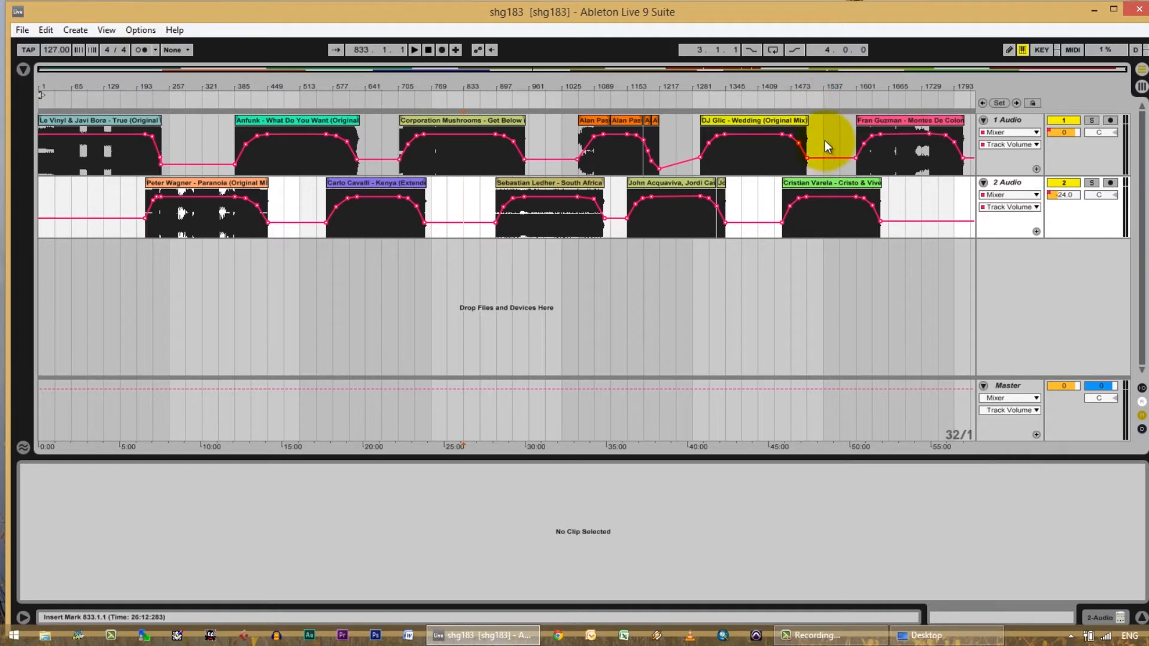
- Mark a time selection on track 2 from bar 1537, right after the Cristian Varela clip
drag(818, 139, 967, 139)
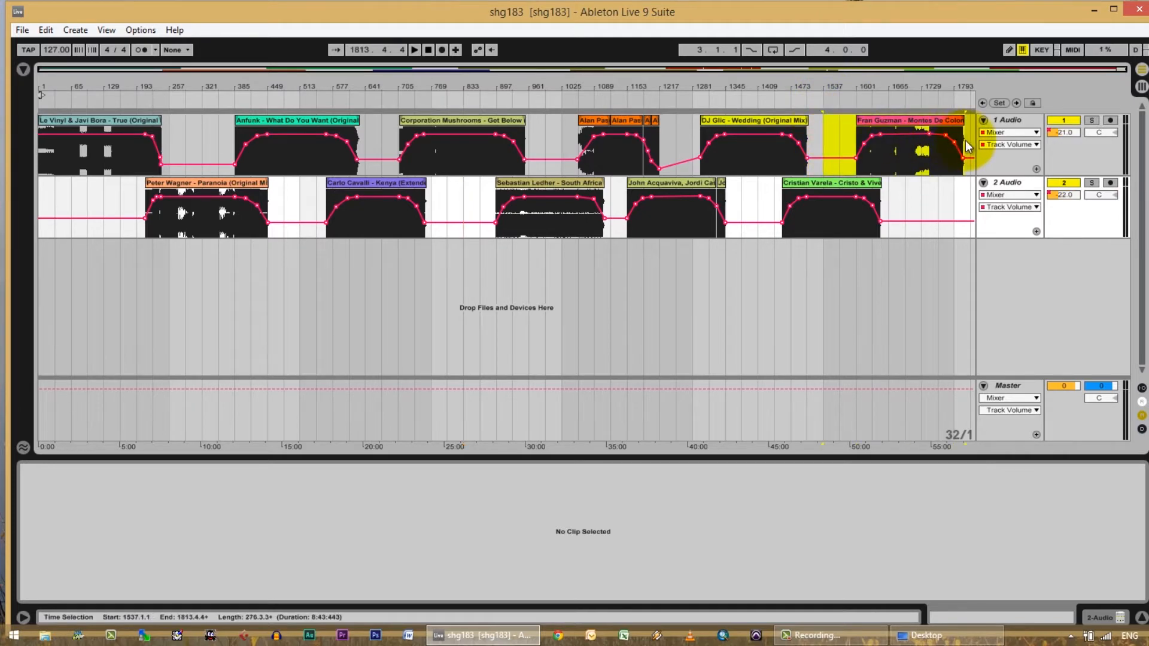
click(909, 143)
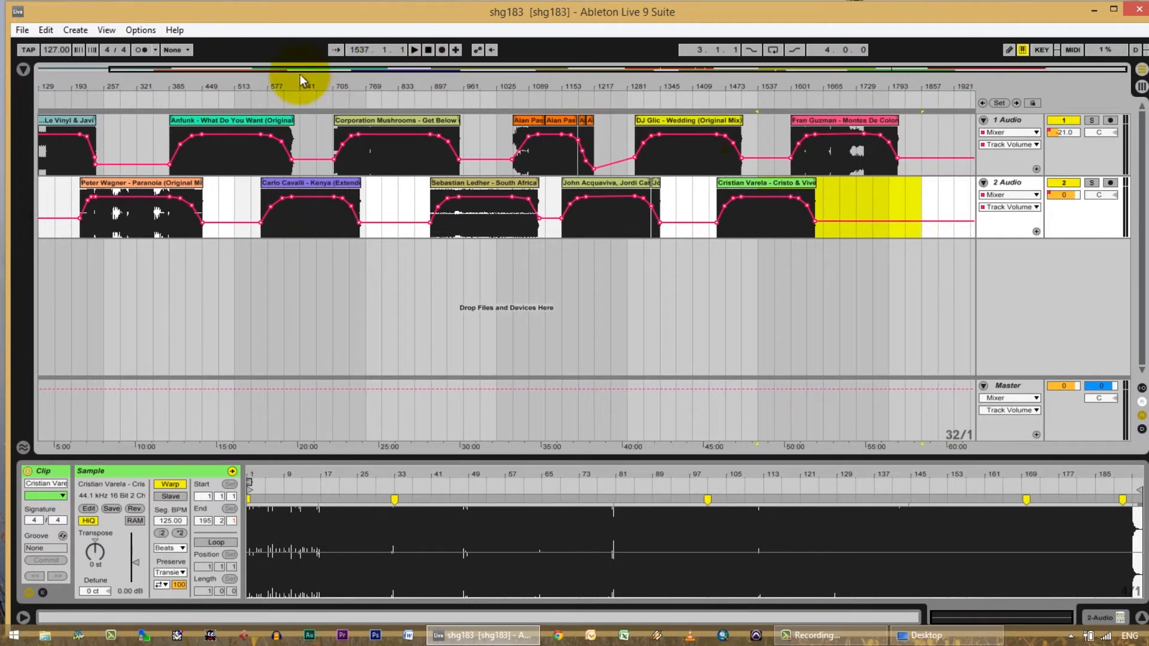
- Insert Silence over the marked range at bar 1537, then clear the selection
click(75, 28)
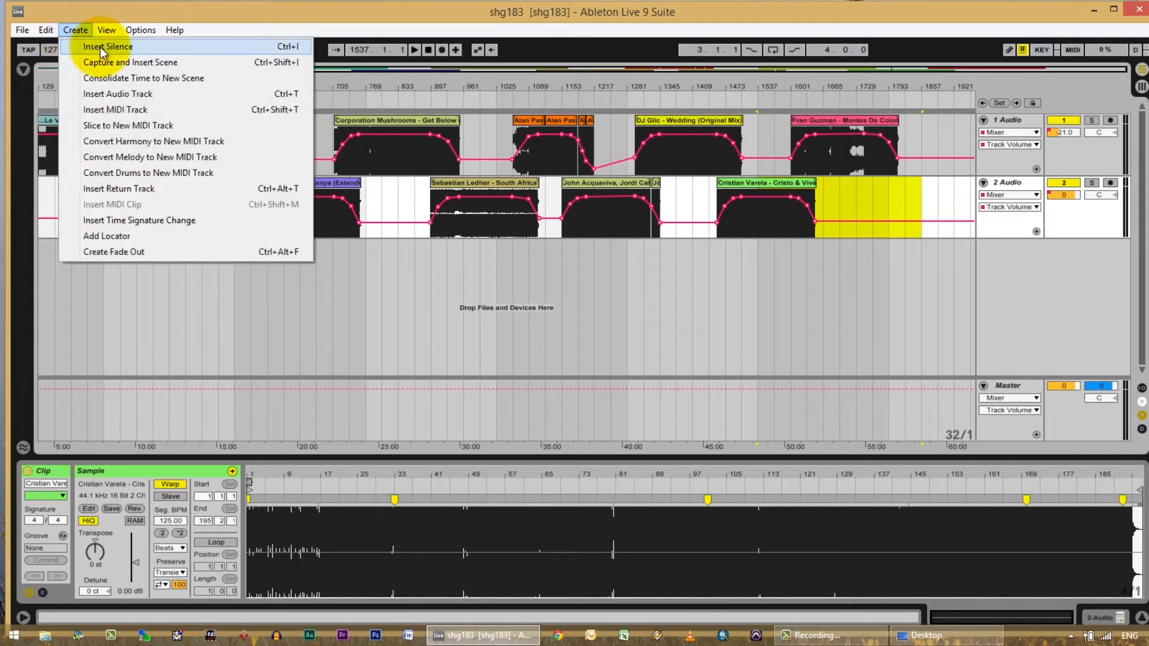
click(107, 46)
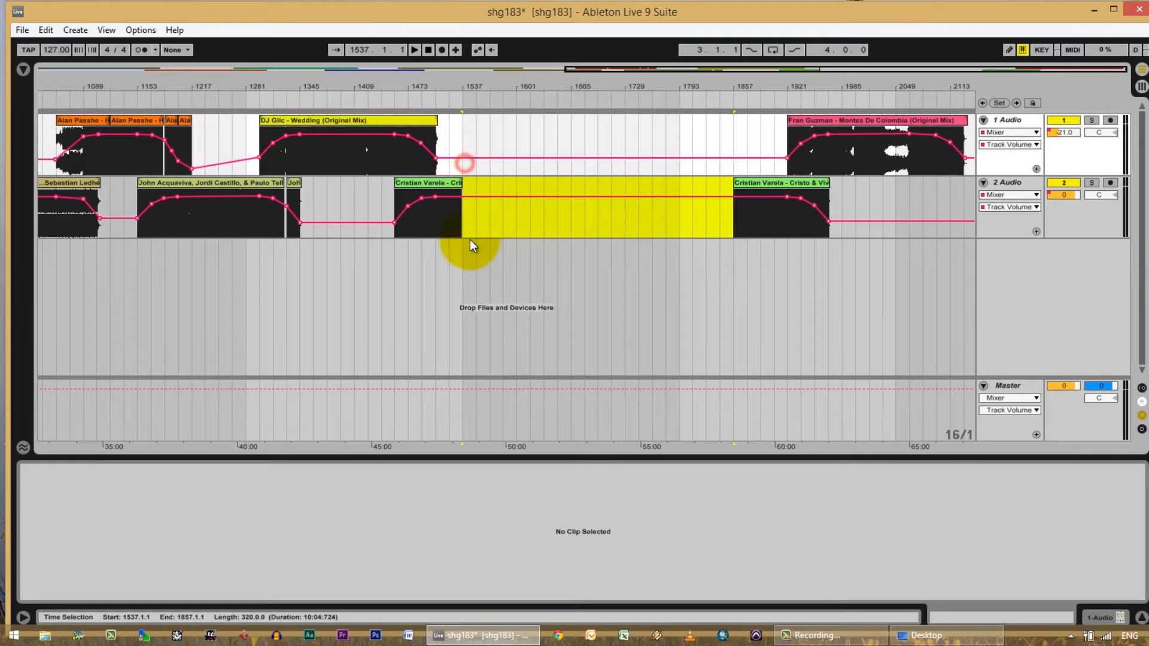
click(740, 242)
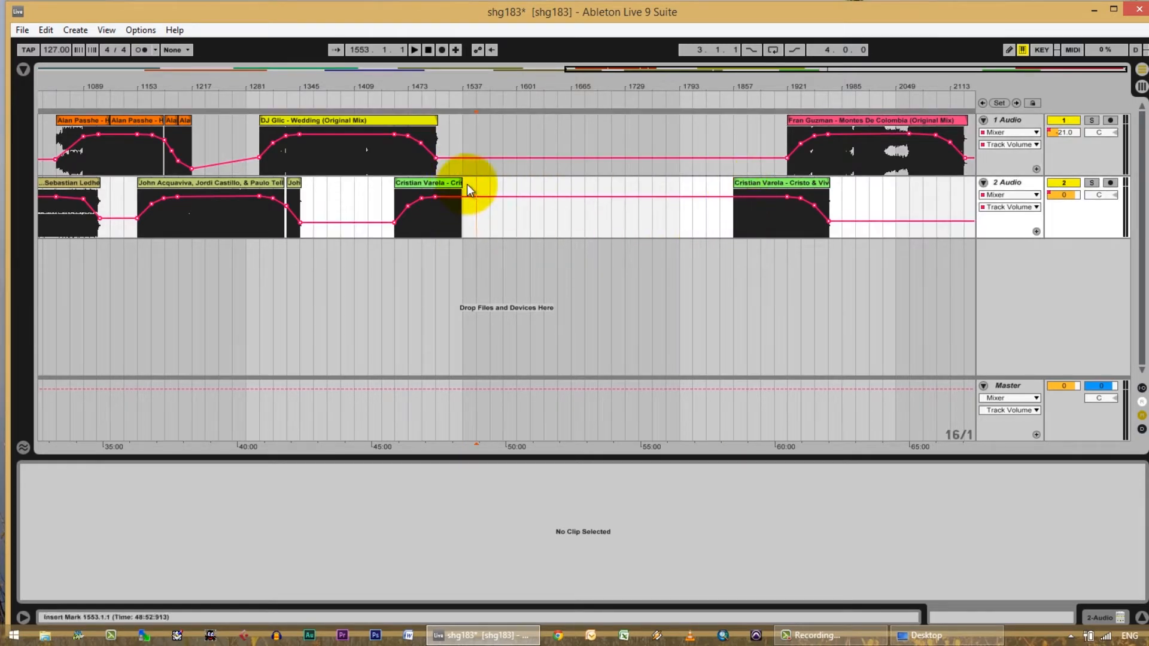
mouse_move(476, 224)
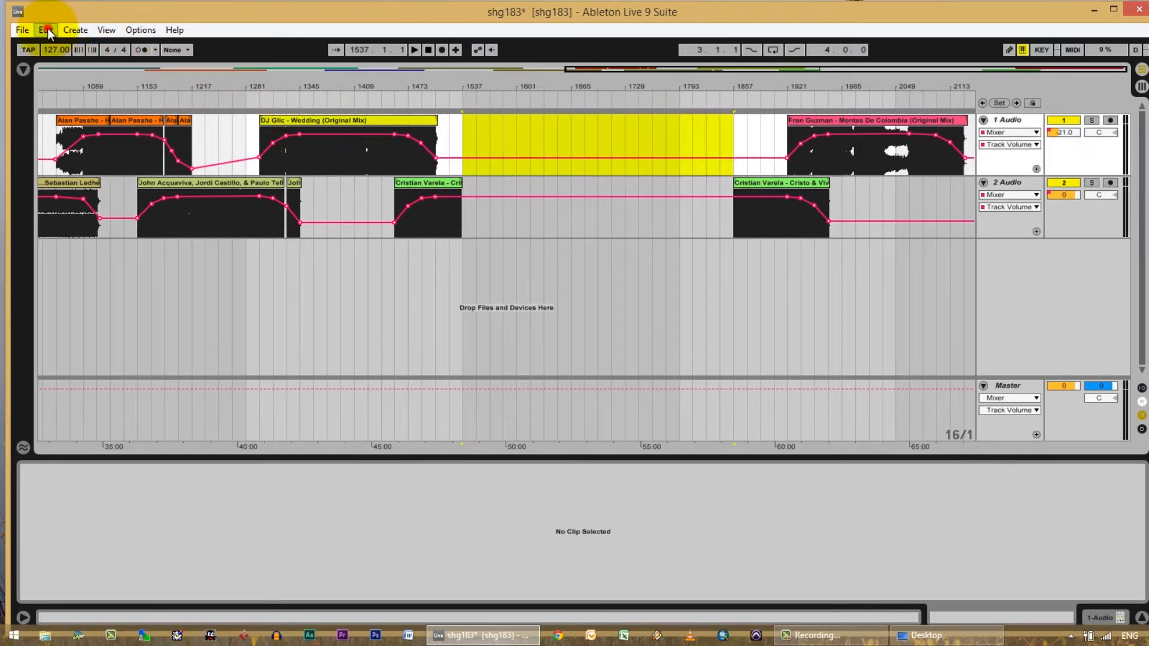
- Paste the copied Aaron Mills clip into the gap on track 1 via Edit > Paste
click(45, 29)
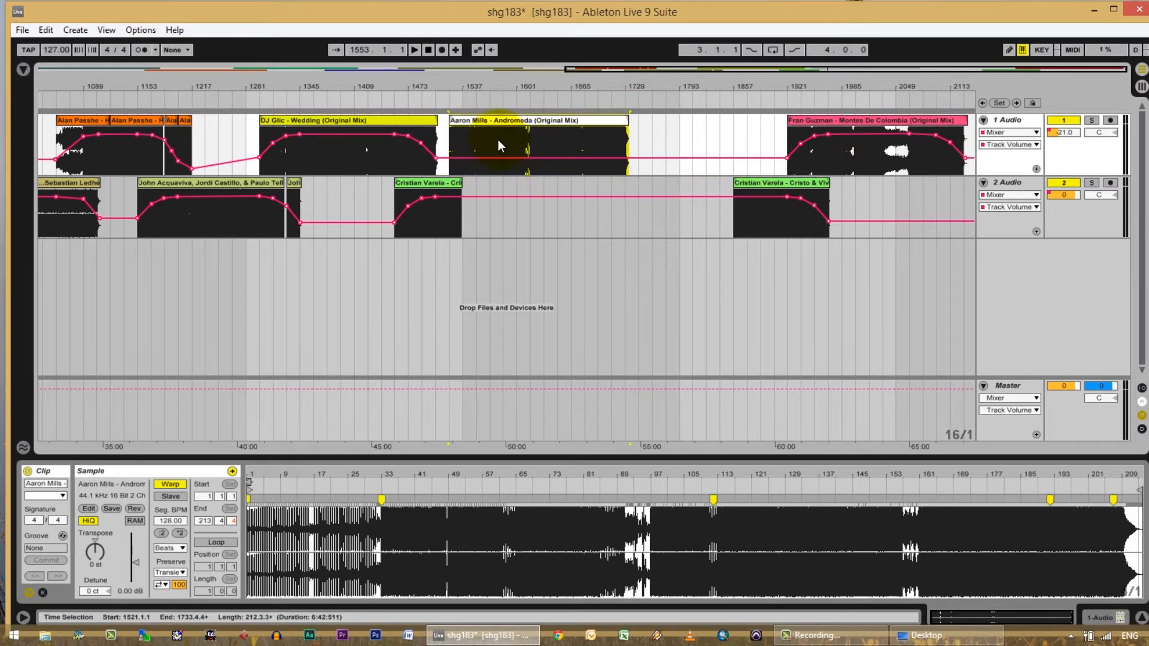
- Extend Cristian Varela's ending to about bar 1651 and trim Aaron Mills to end at bar 1681
click(429, 182)
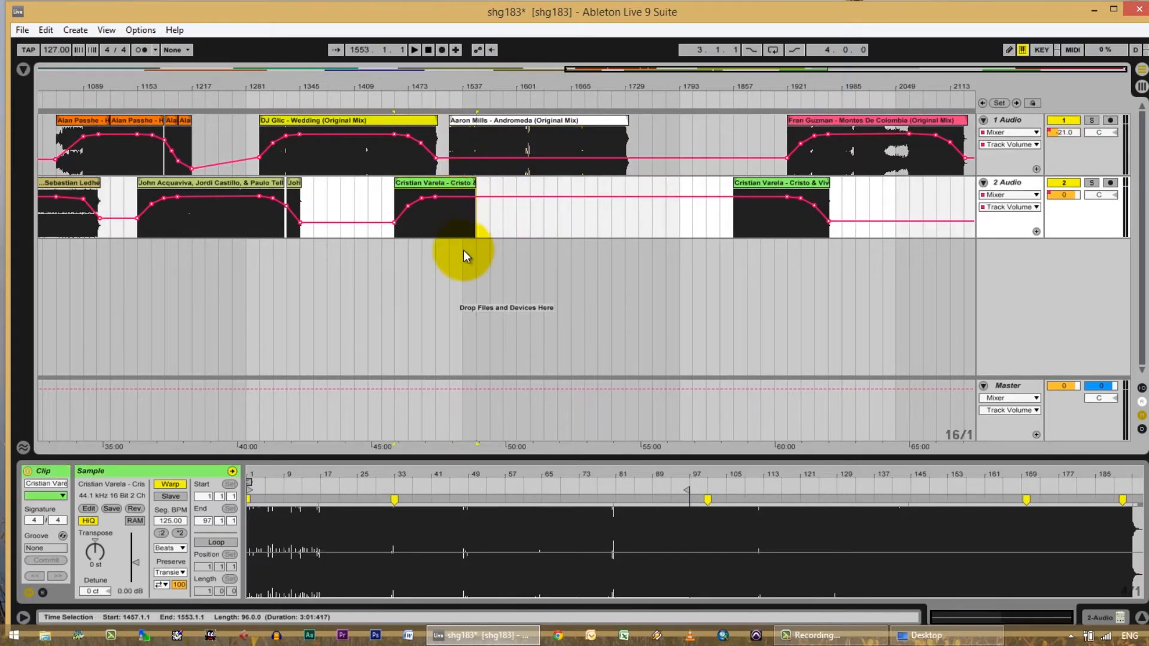
click(470, 220)
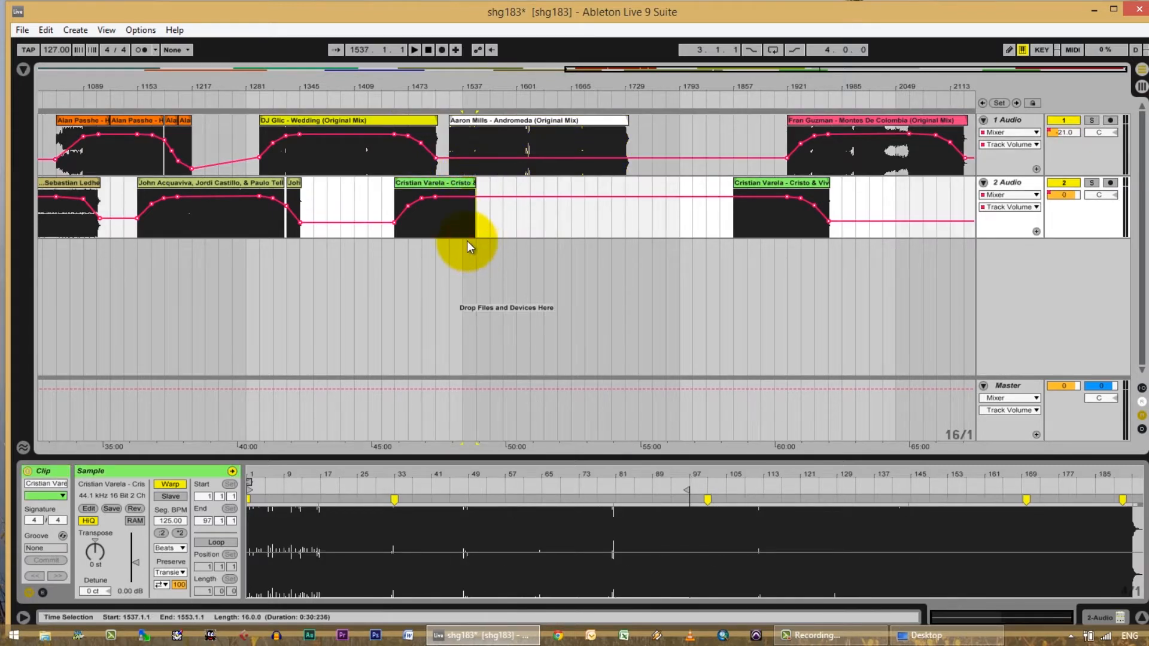
mouse_move(740, 245)
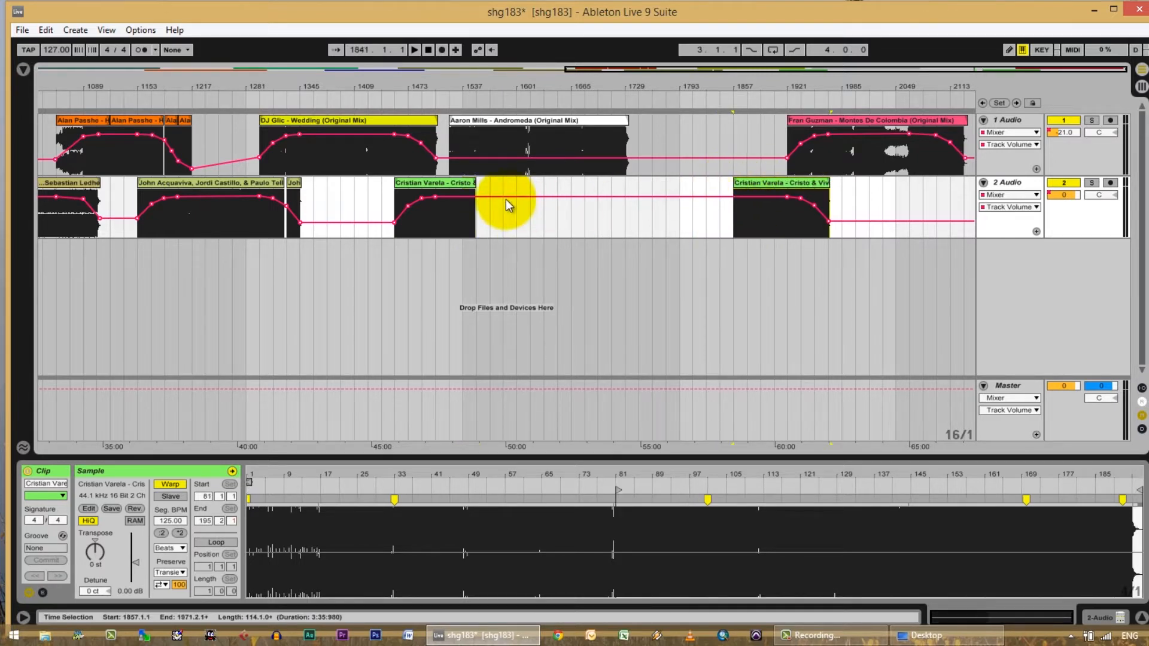
click(462, 183)
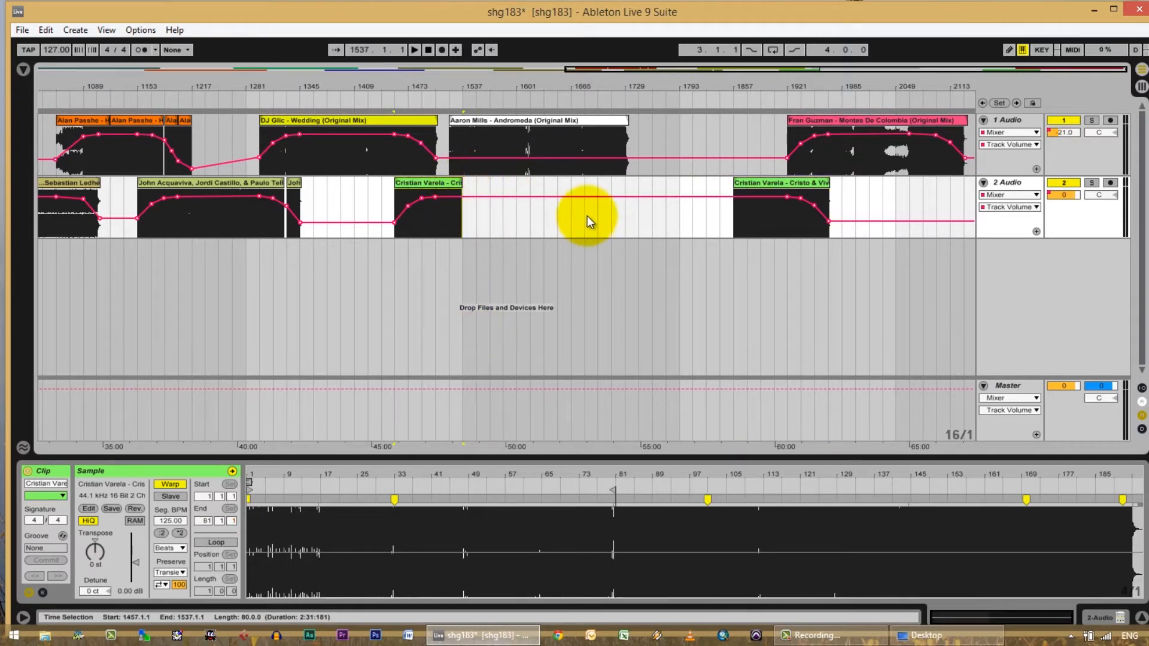
click(432, 182)
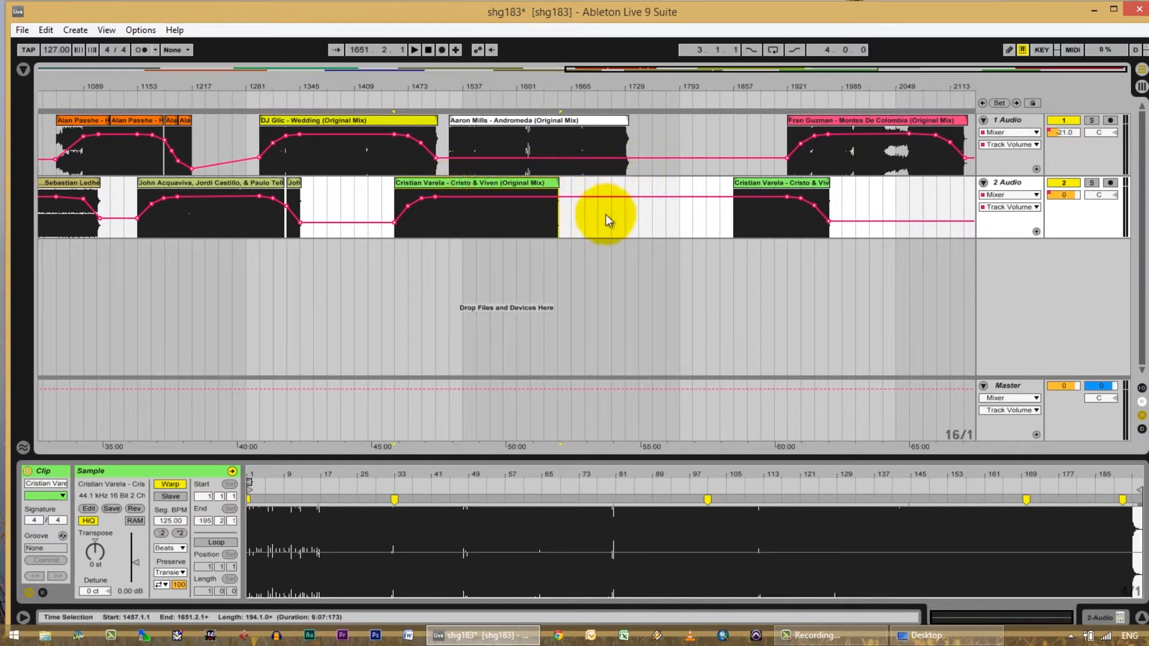
mouse_move(551, 292)
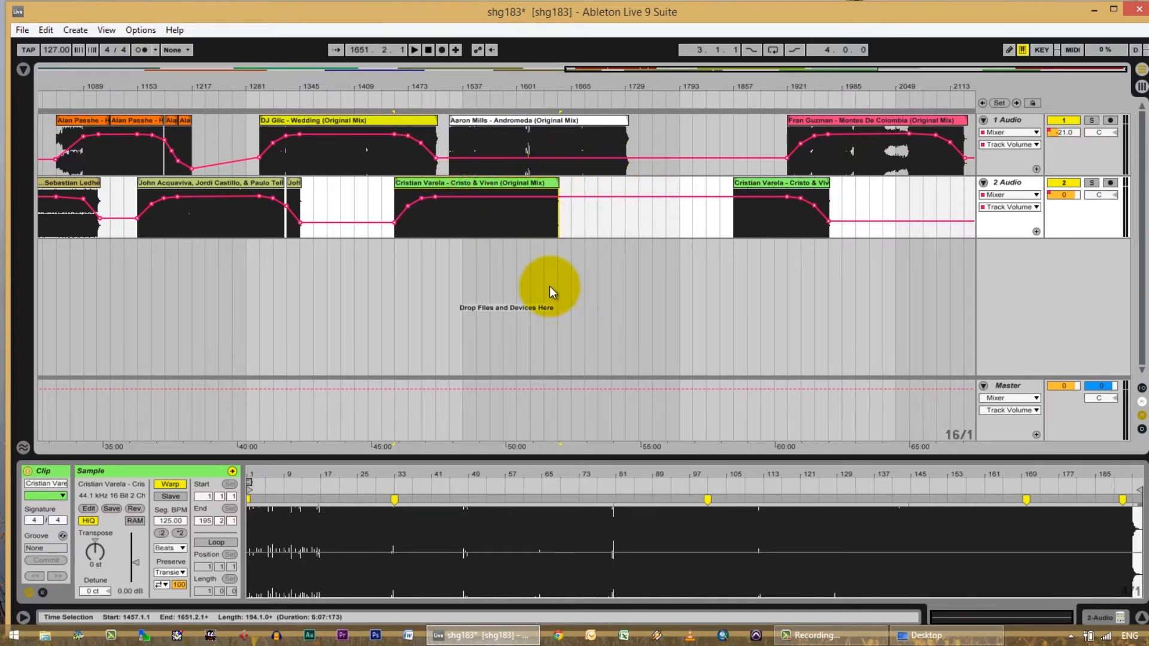
mouse_move(659, 151)
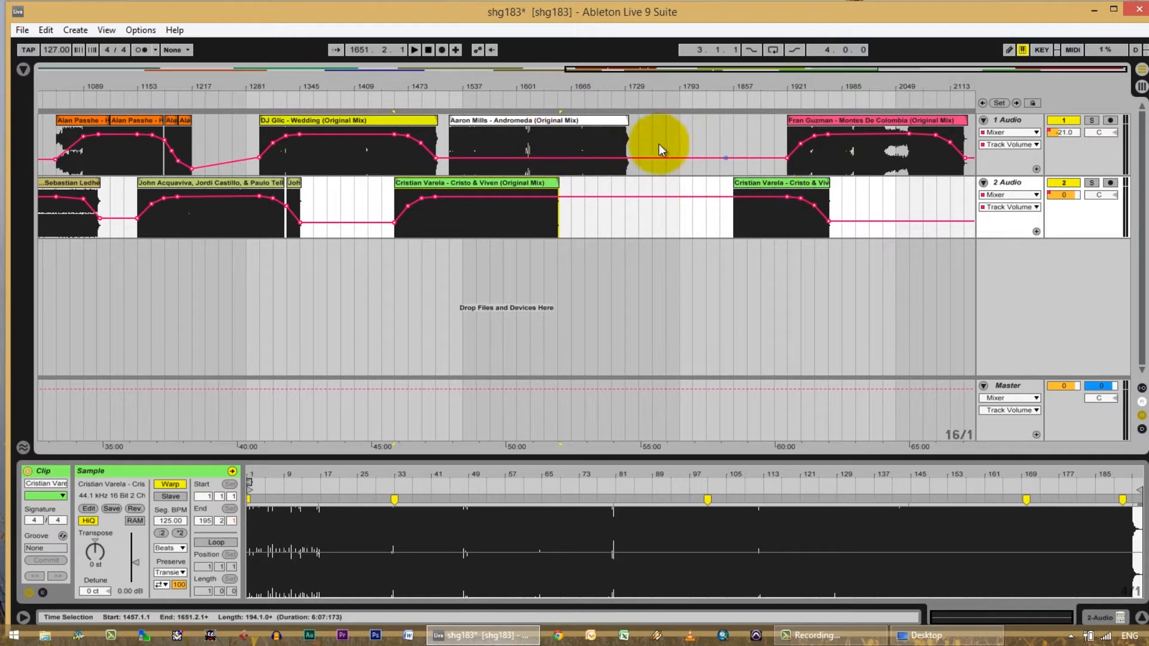
click(538, 119)
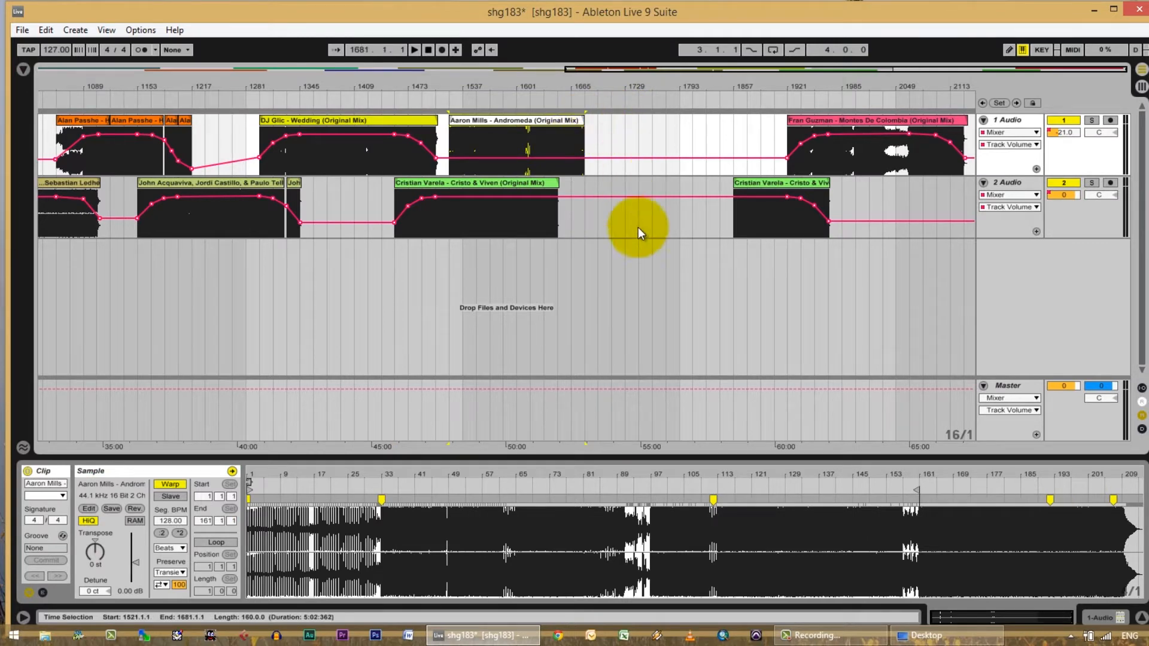
click(630, 209)
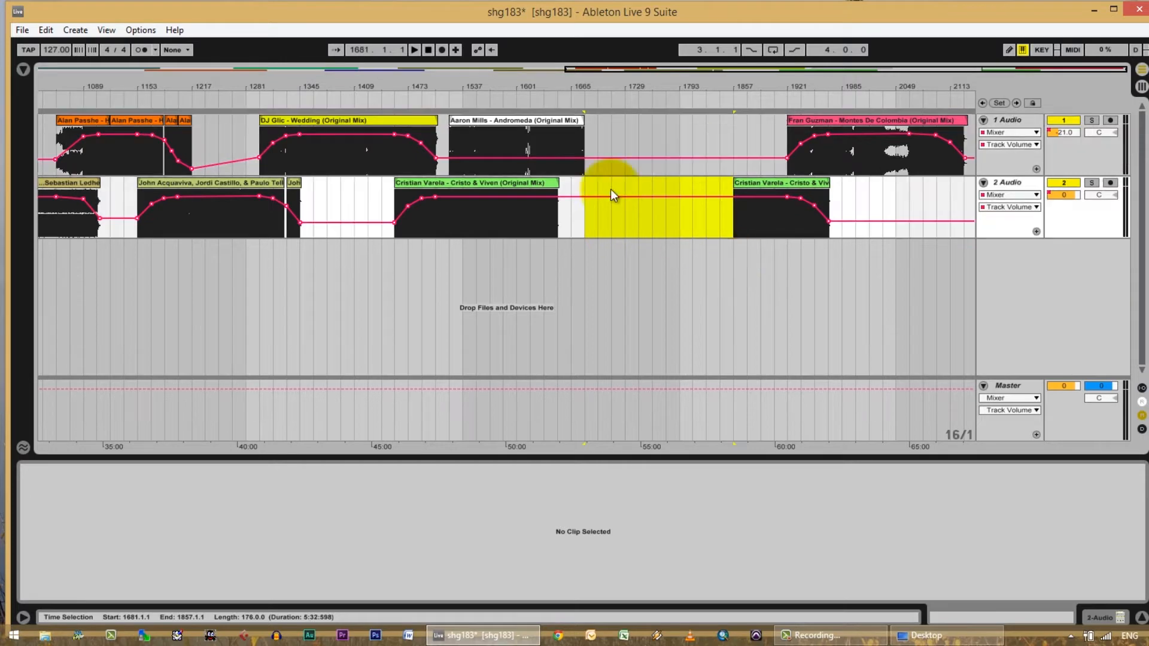
click(46, 30)
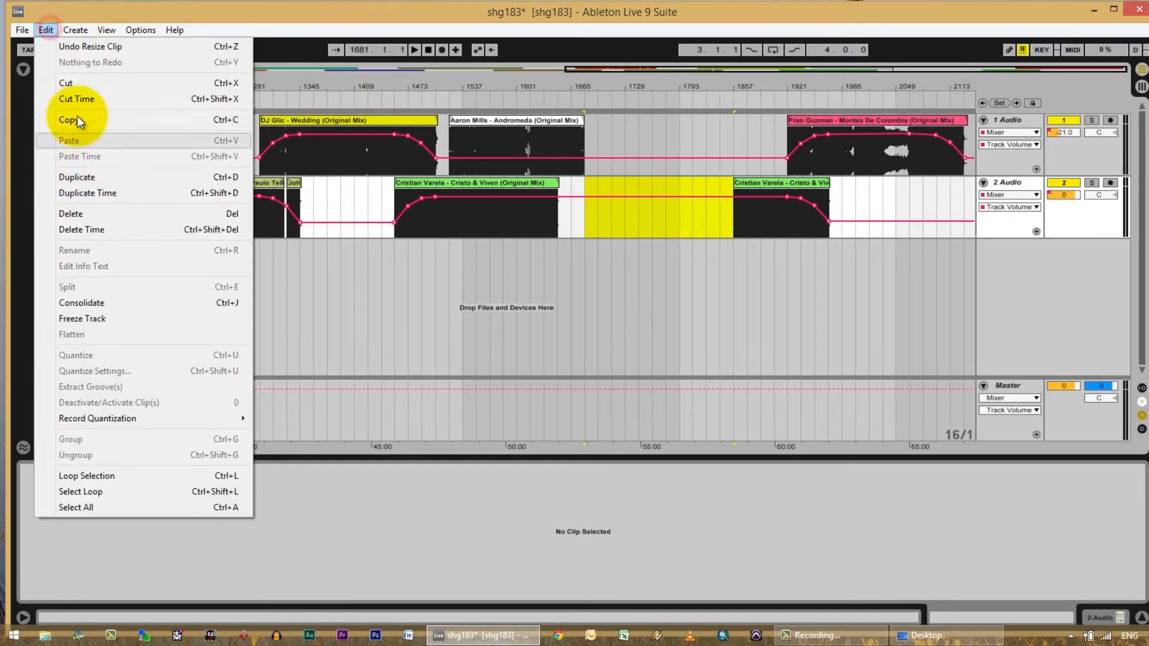
mouse_move(79, 230)
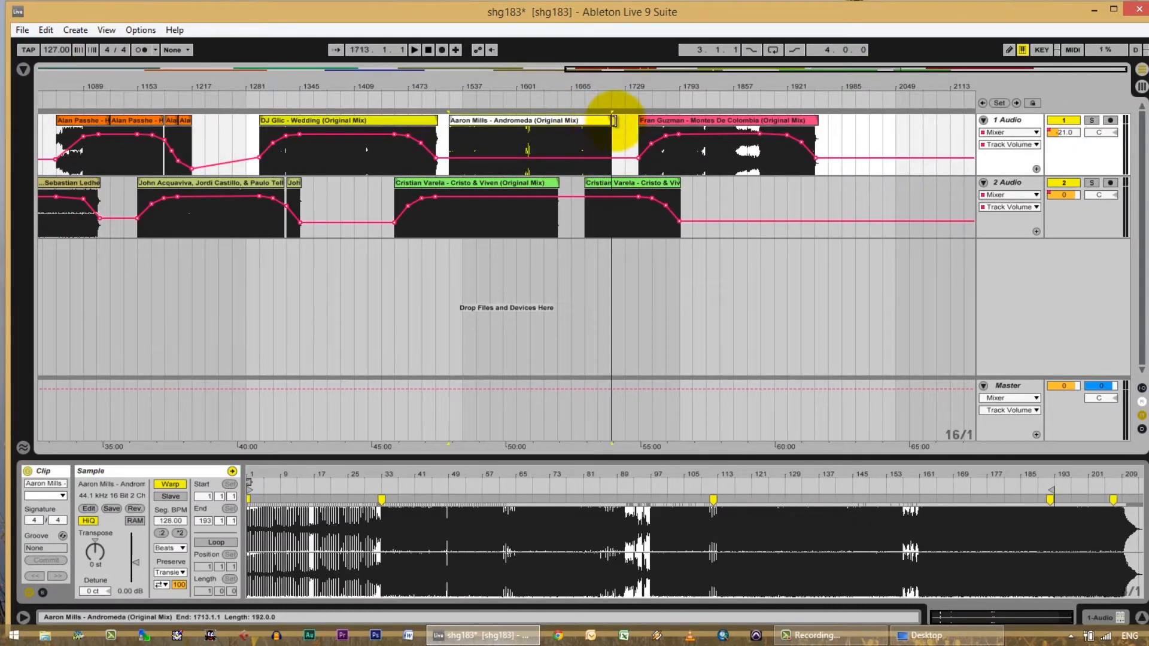
click(629, 182)
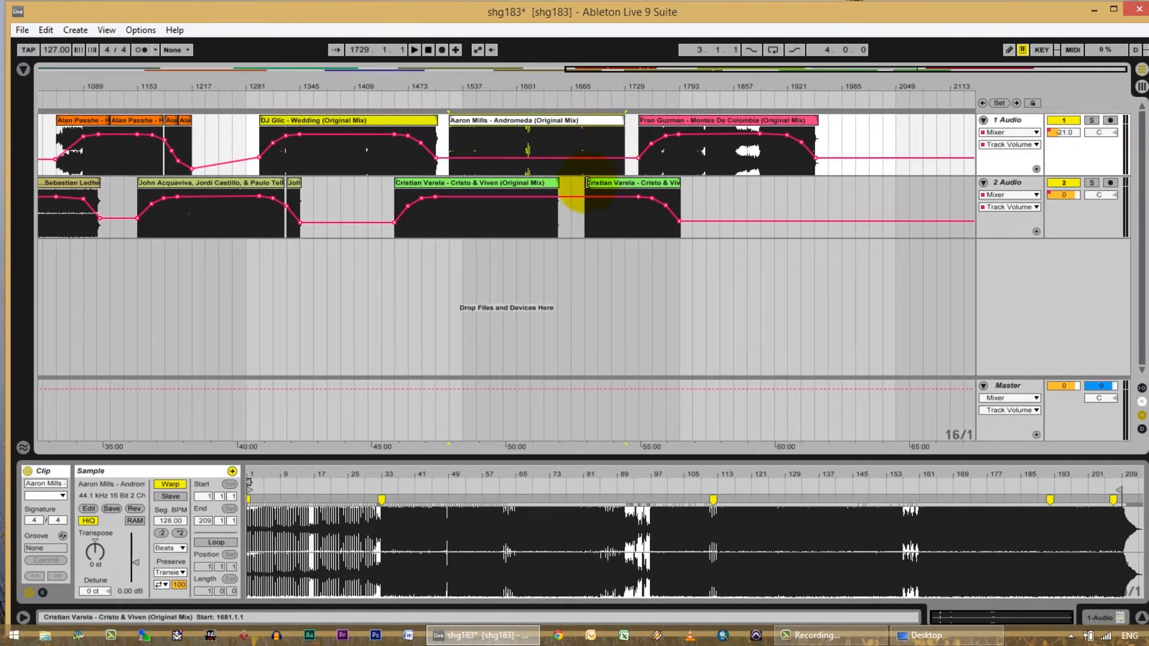
click(623, 181)
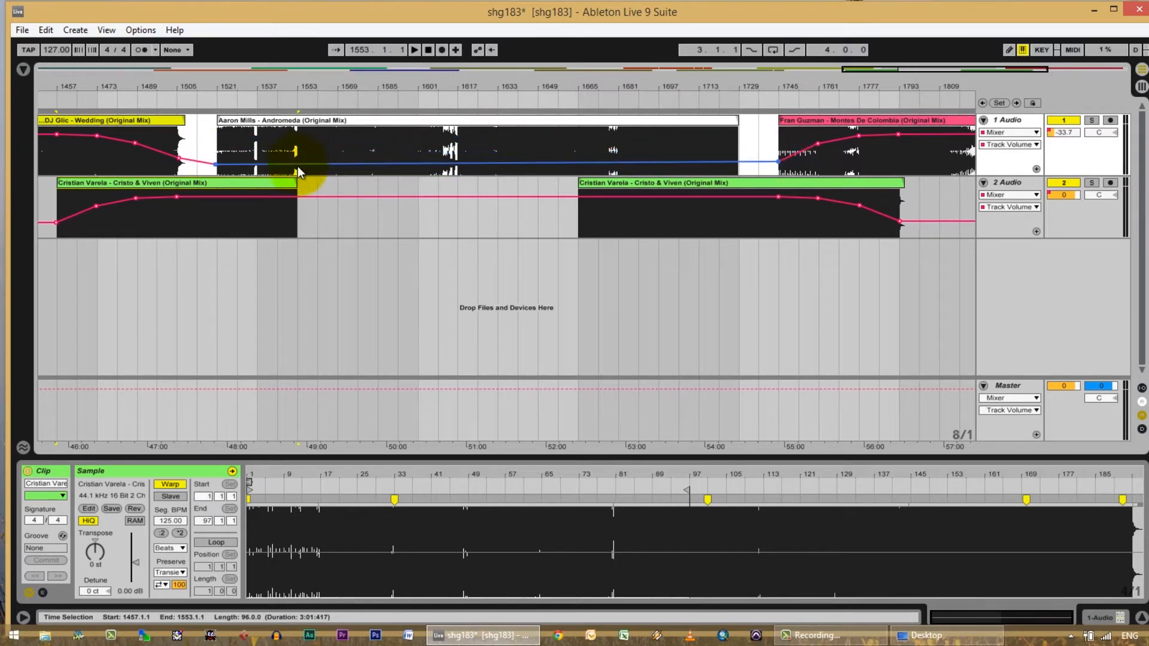
- Draw a volume fade-in and fade-out on Aaron Mills and lower Cristian Varela's volume across the gap
drag(294, 168, 294, 135)
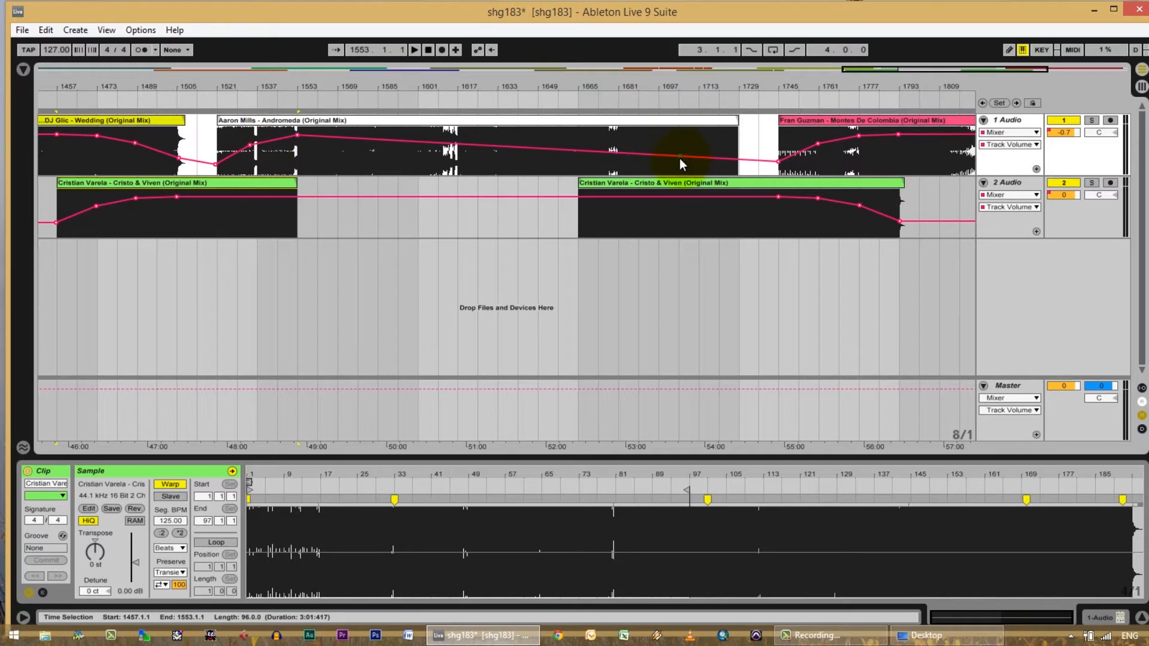
drag(681, 163, 729, 155)
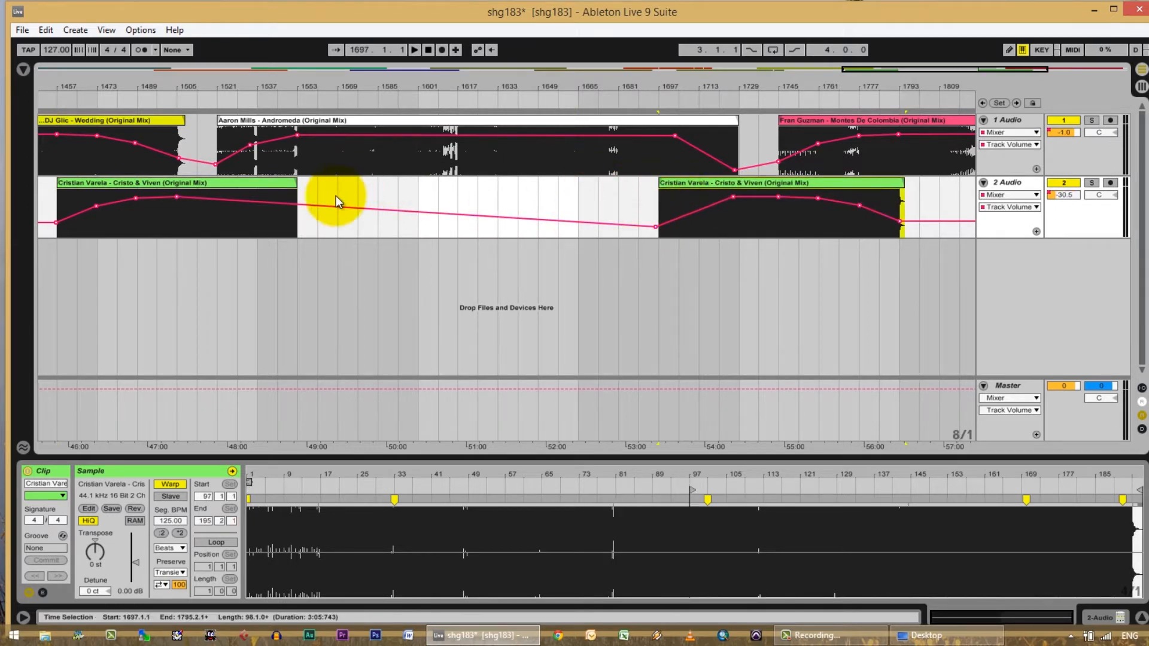
drag(337, 201, 301, 205)
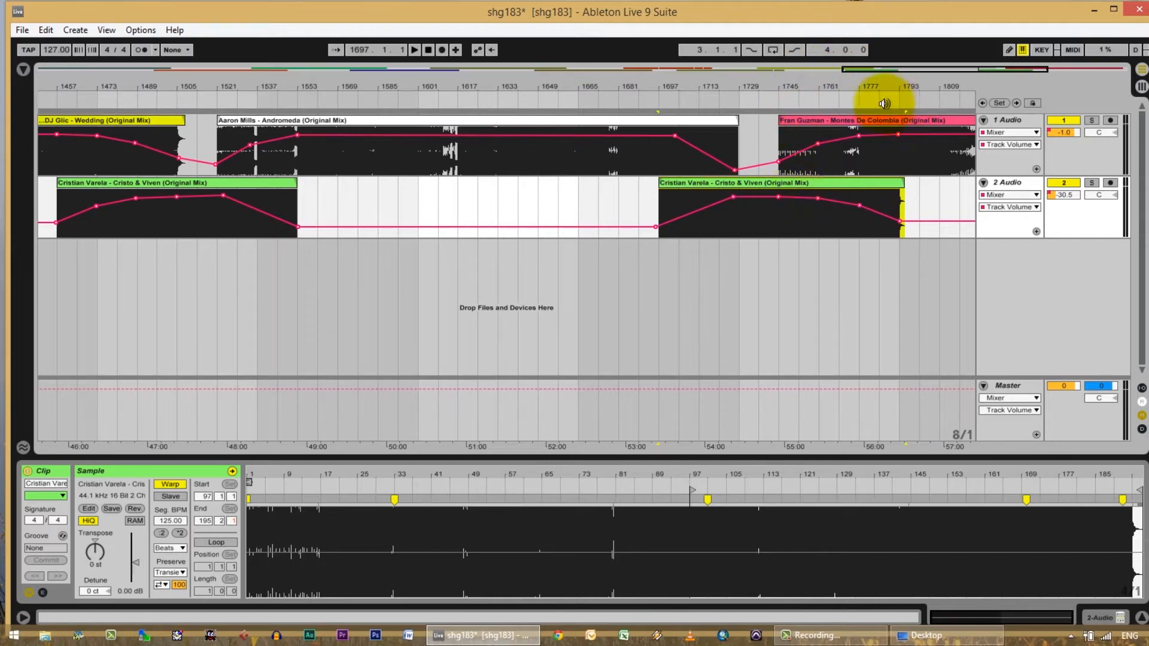
mouse_move(683, 96)
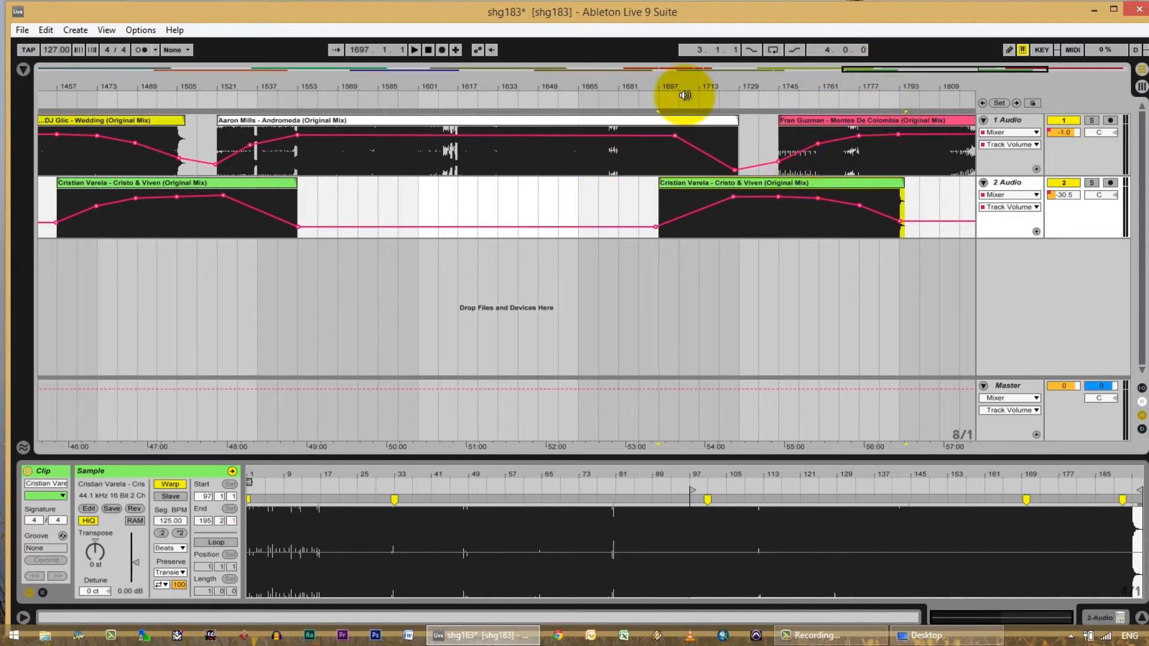